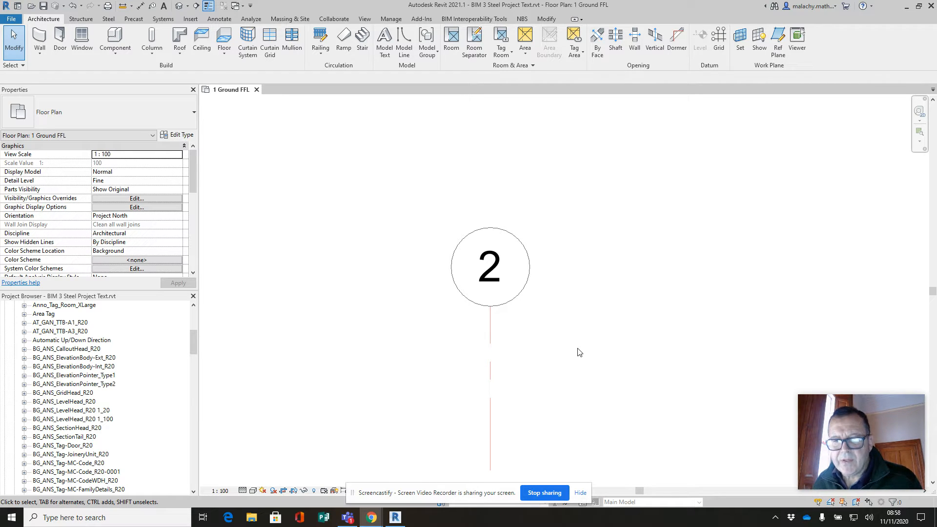
mouse_move(492, 335)
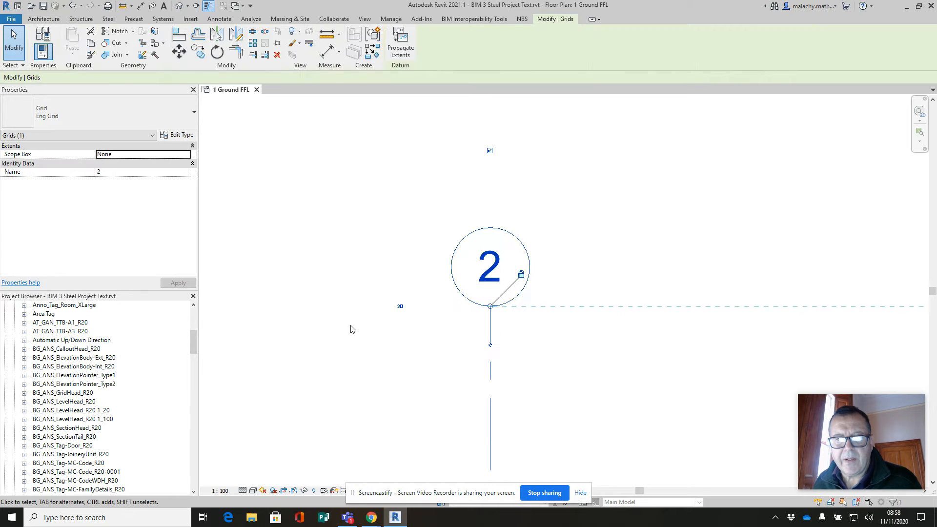
mouse_move(178, 135)
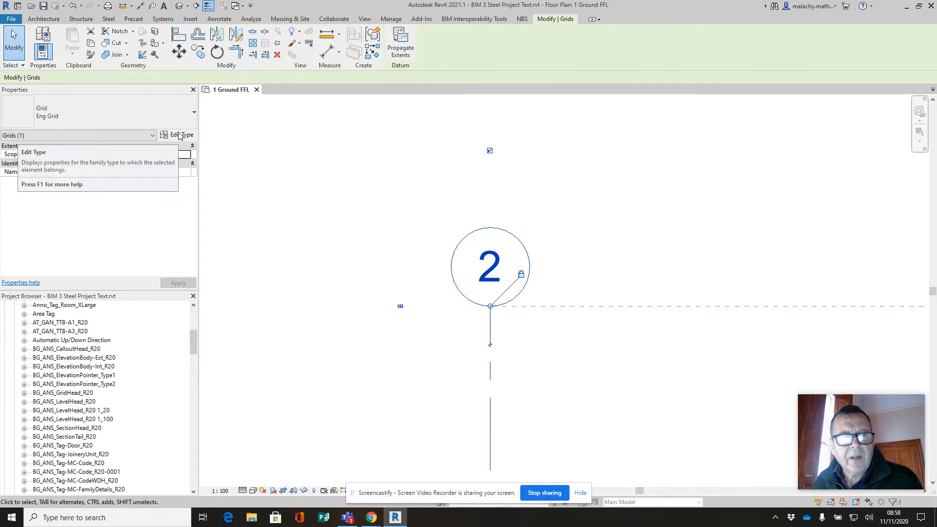
- Open the BG_ANS_GridHead_R20 grid head family for editing from the Project Browser
left_click(182, 135)
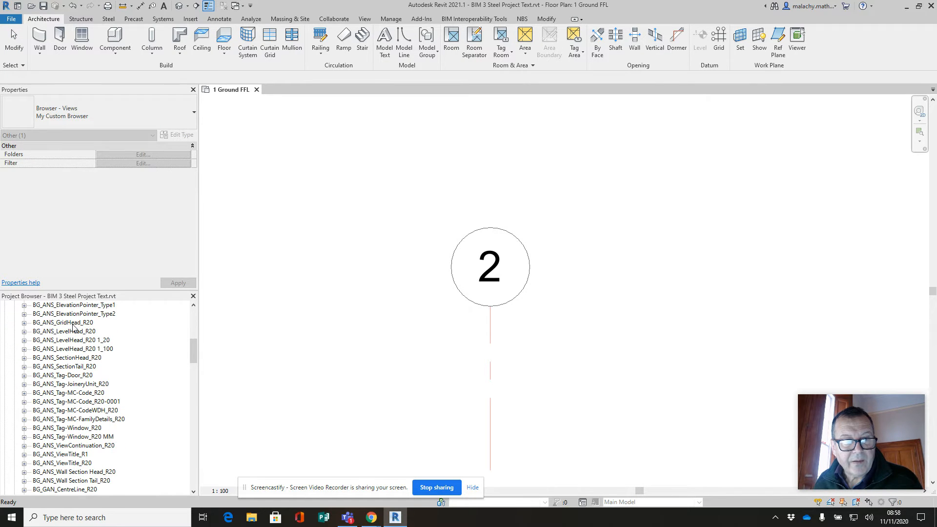
right_click(64, 322)
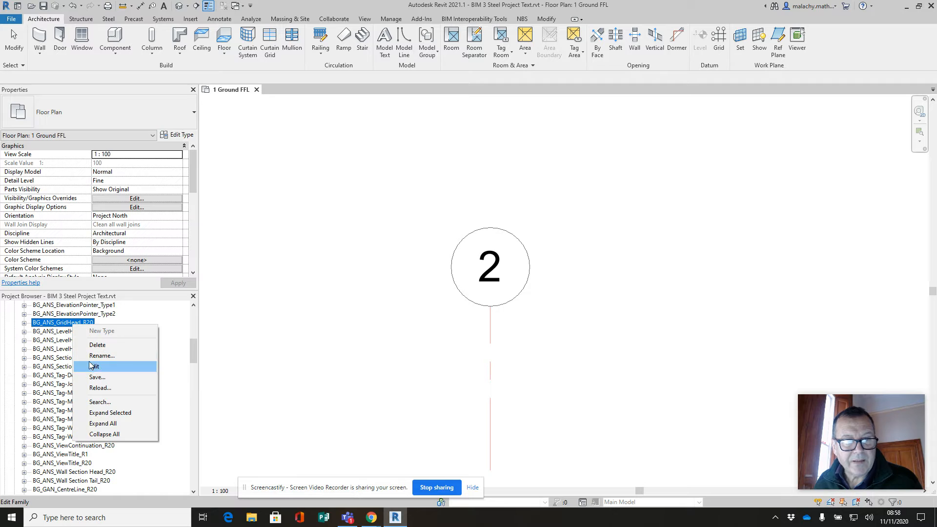
left_click(93, 366)
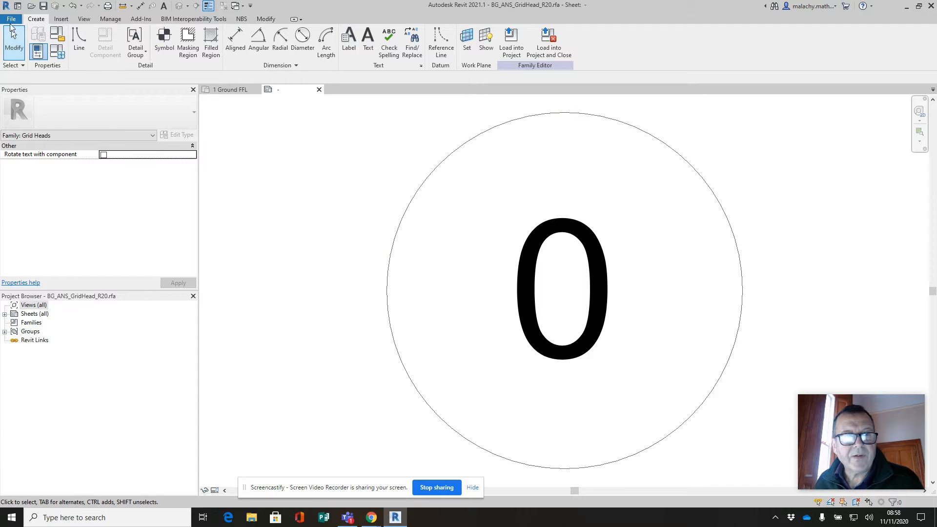
- Start saving a family copy renamed to BG_ANS_GridHead_Arc.rfa
left_click(11, 19)
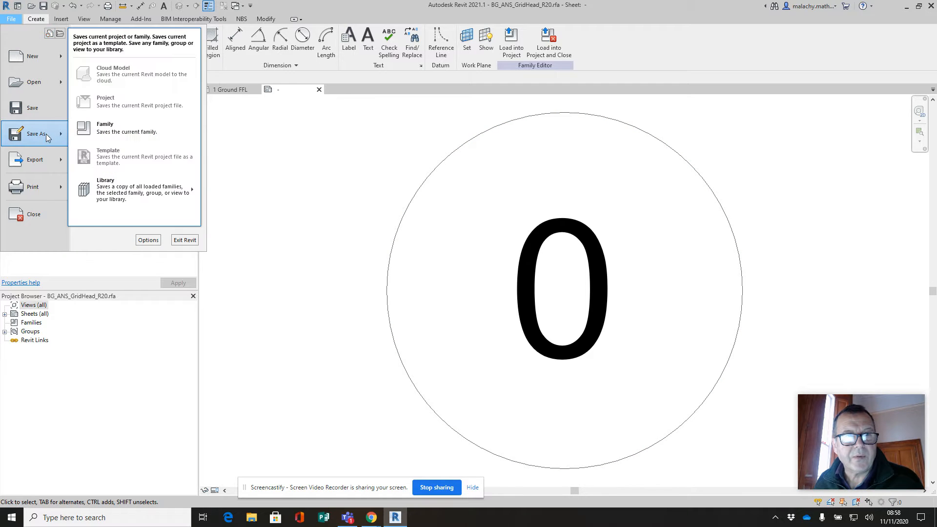
left_click(106, 127)
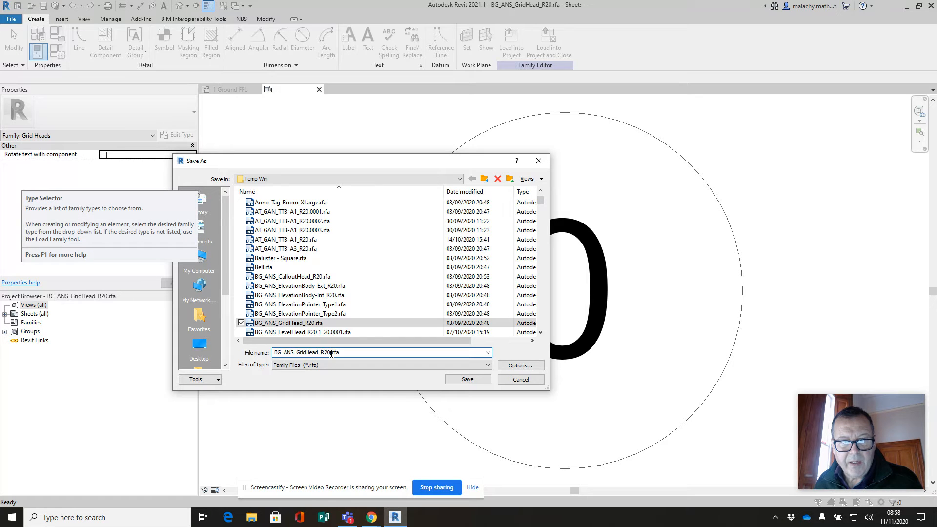
key("Backspace")
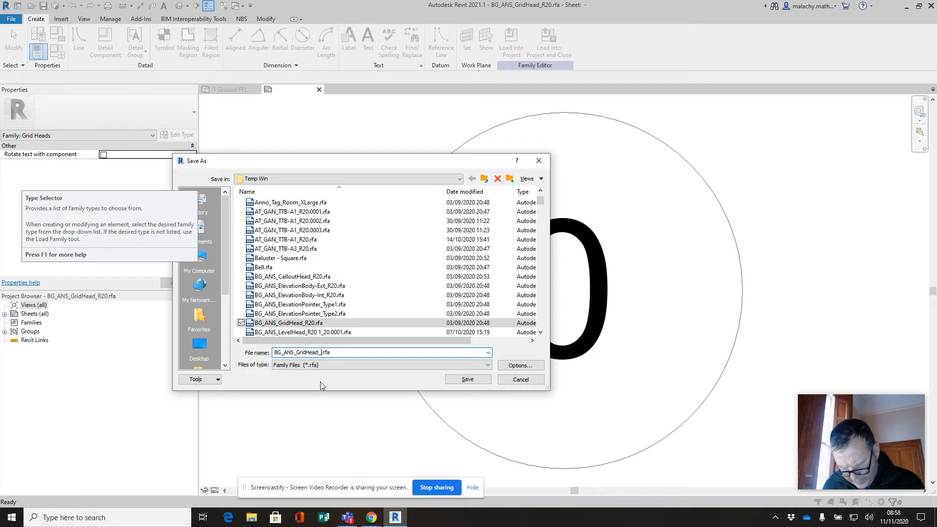
type("Arc")
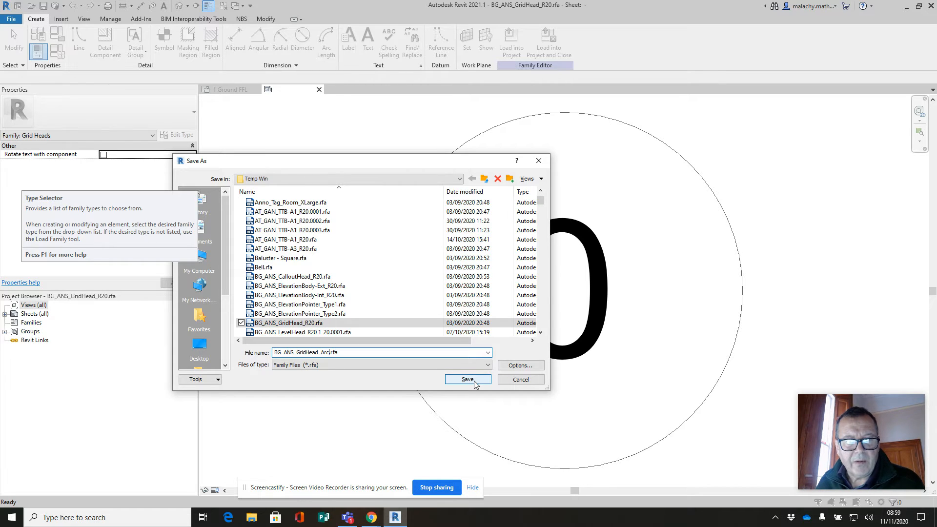
- Save the Arc copy and set its number label type to grey RGB 128-128-128 with 4 mm text
left_click(467, 380)
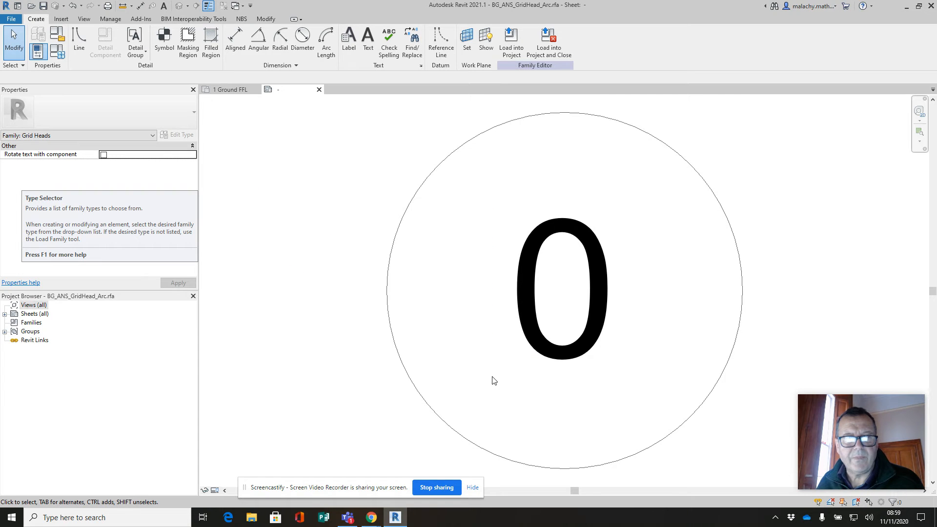
mouse_move(402, 321)
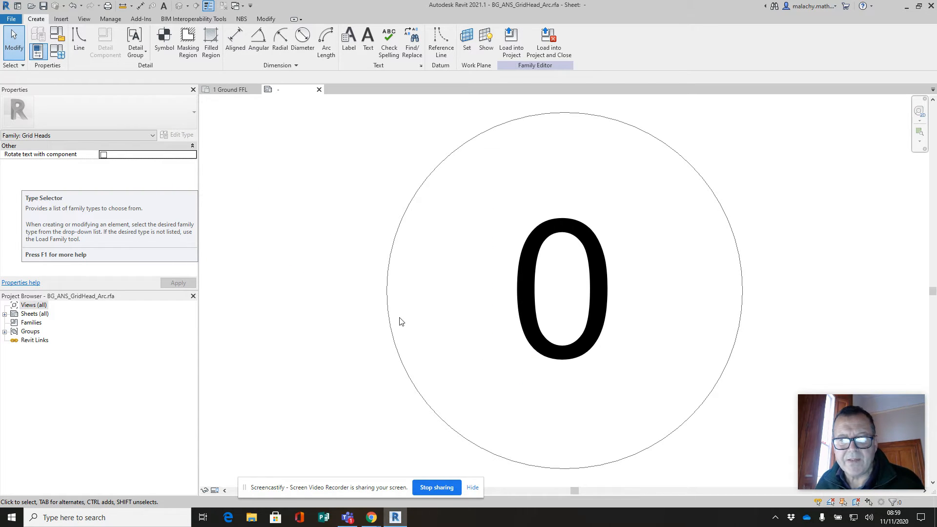
left_click(560, 290)
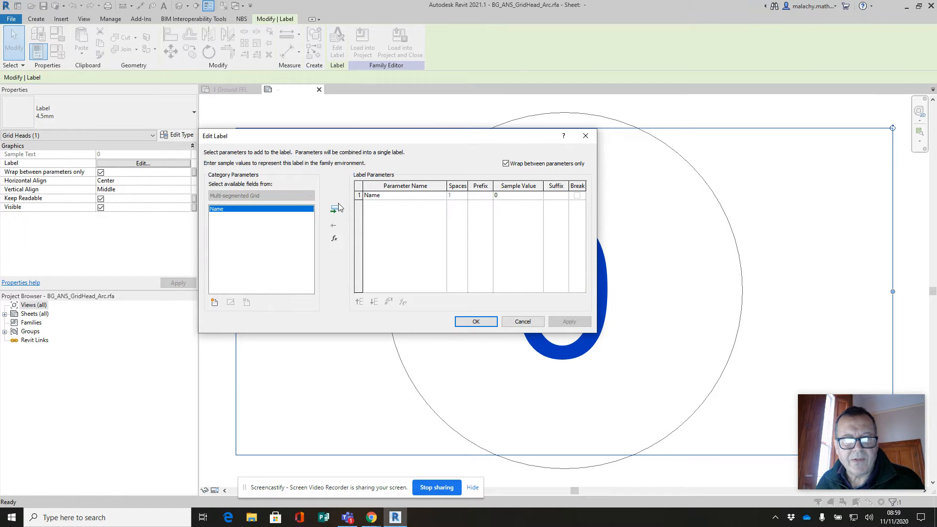
left_click(475, 321)
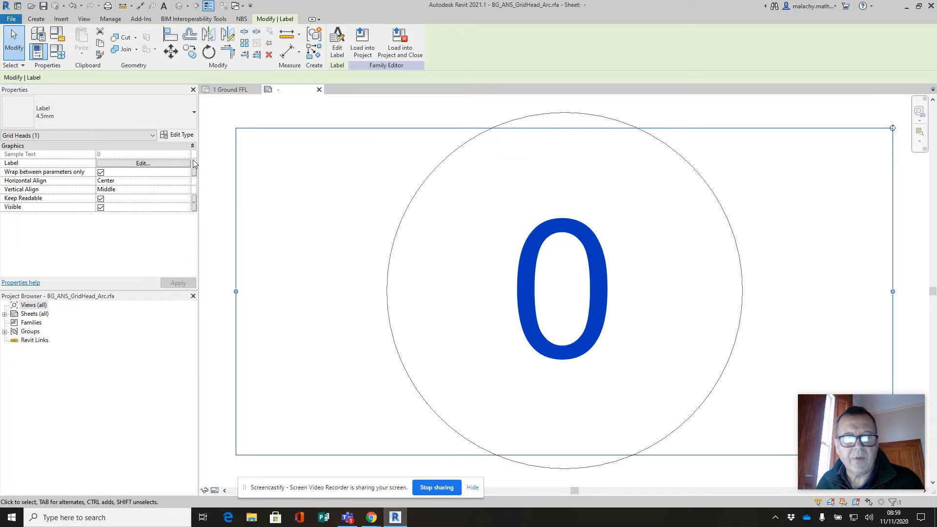
mouse_move(93, 119)
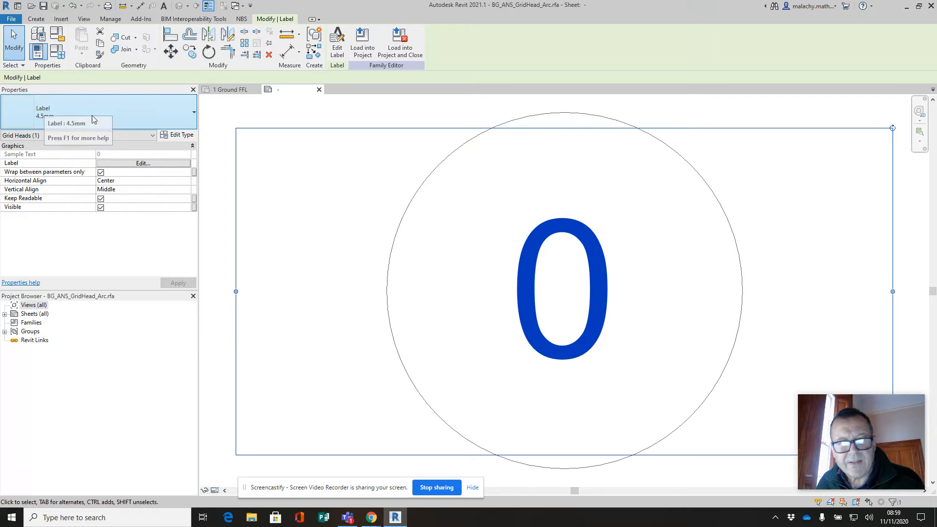
left_click(180, 135)
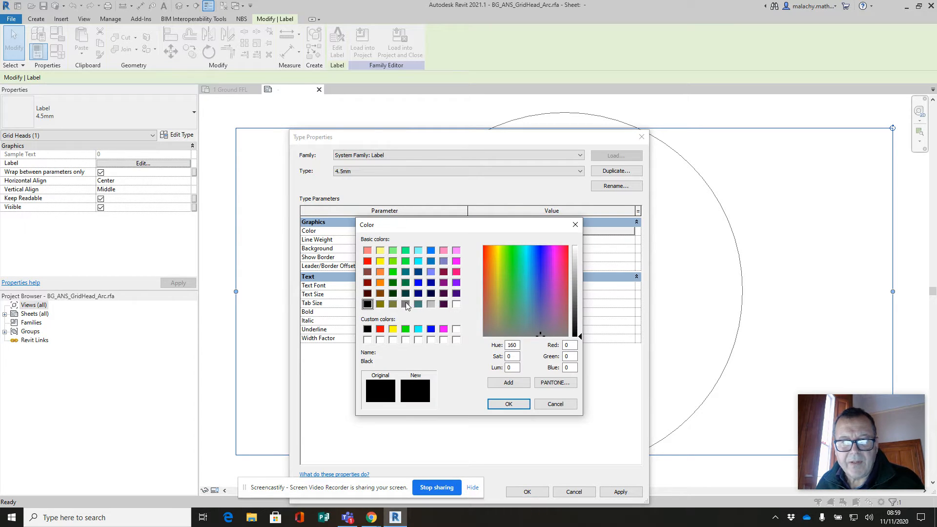
left_click(507, 404)
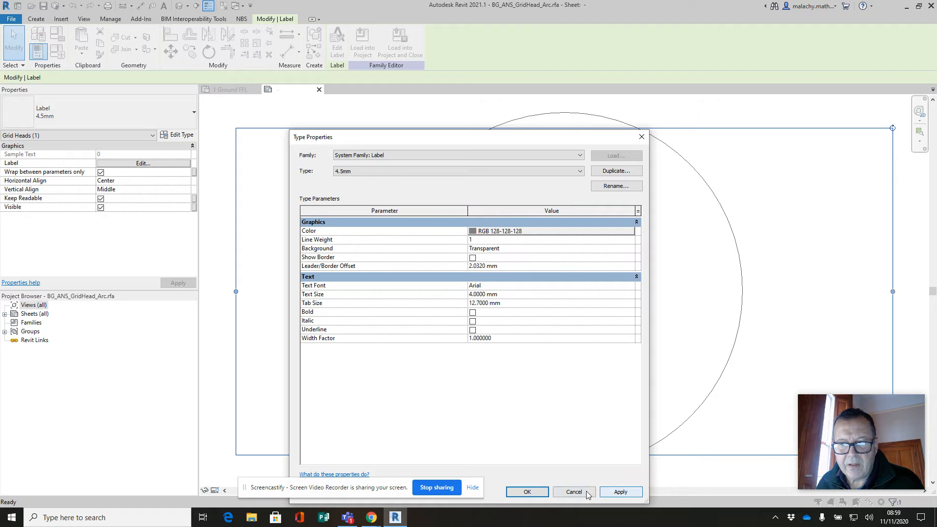
left_click(573, 492)
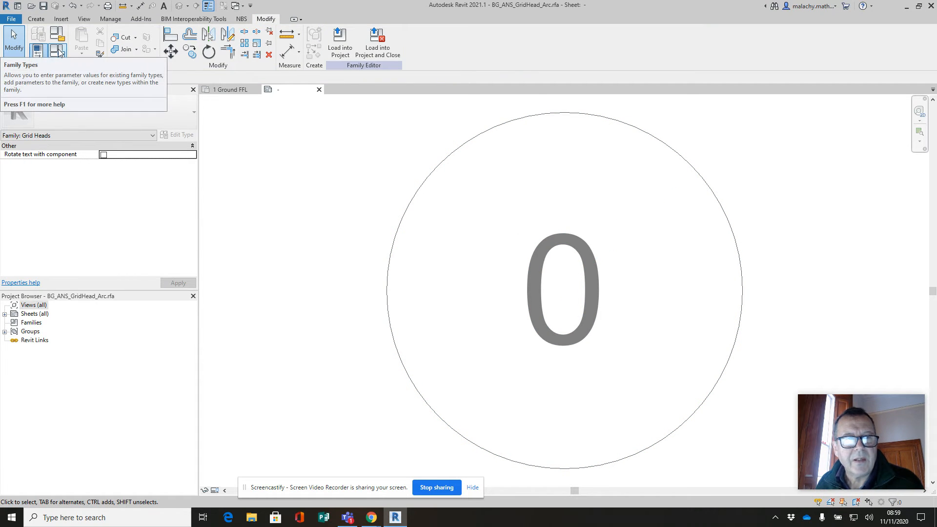
- Reduce the head circle Radius in Family Types and load BG_ANS_GridHead_Arc into the project
left_click(38, 41)
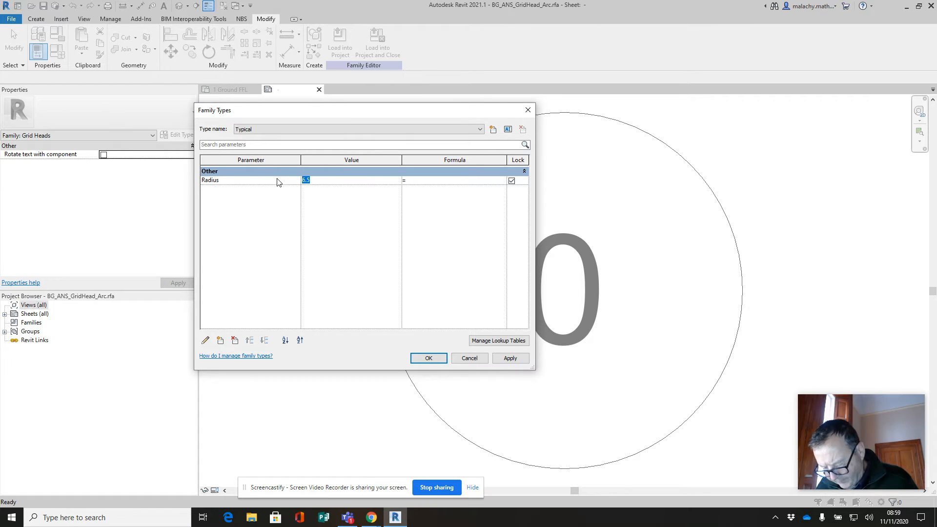
left_click(428, 359)
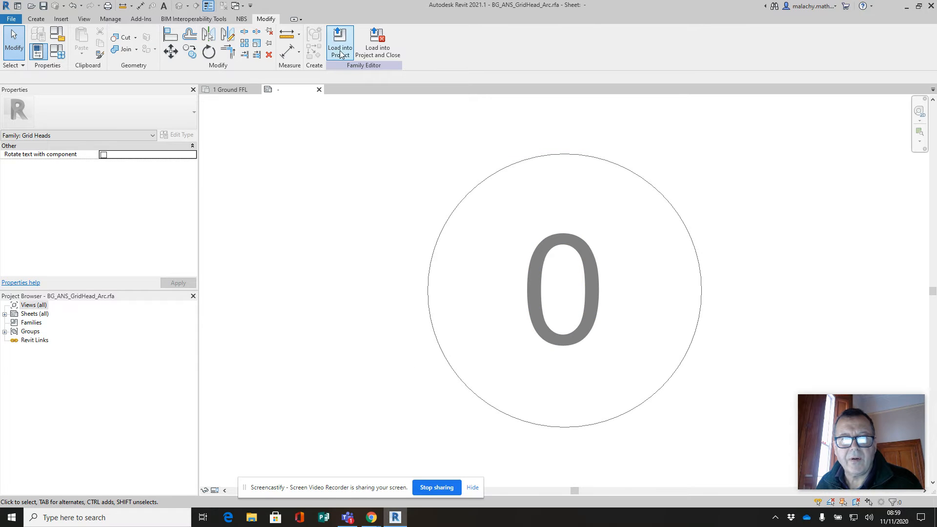
left_click(340, 43)
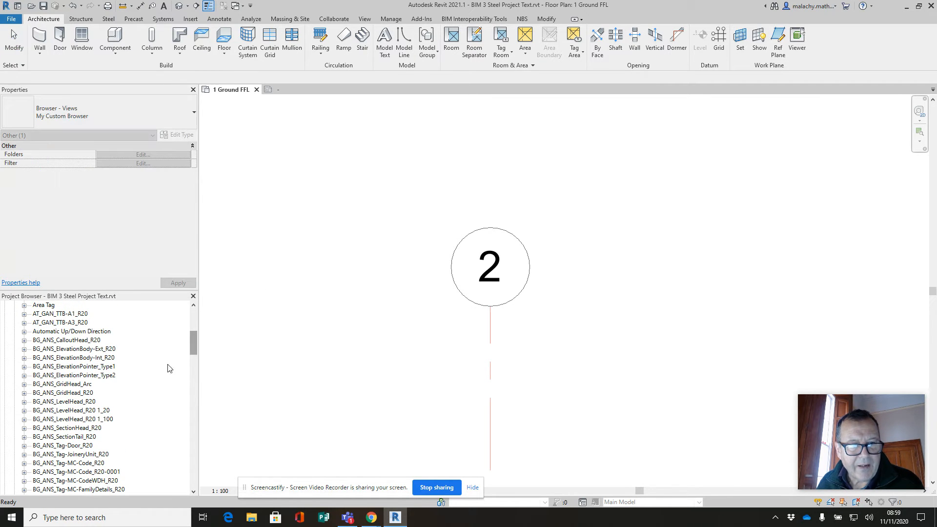
- Reopen the original BG_ANS_GridHead_R20 family and save a copy named BG_ANS_GridHead_Eng
left_click(62, 392)
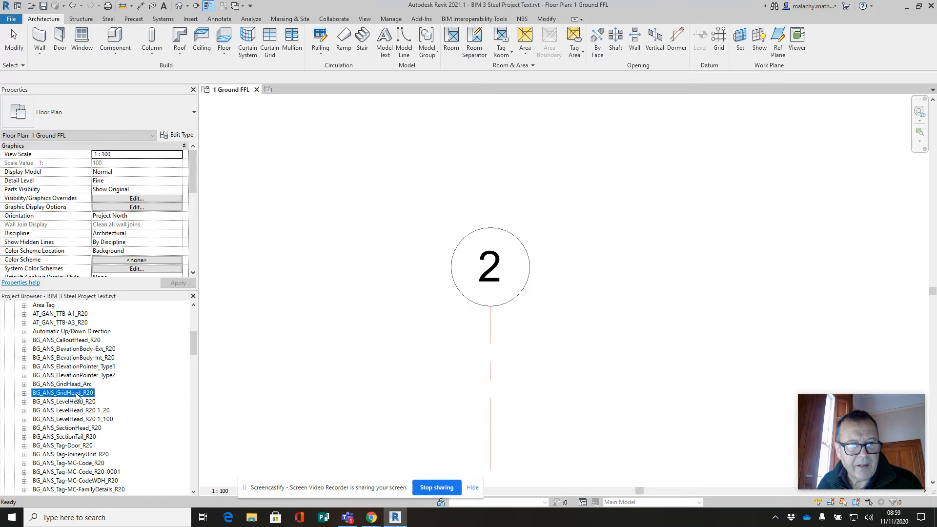
right_click(63, 393)
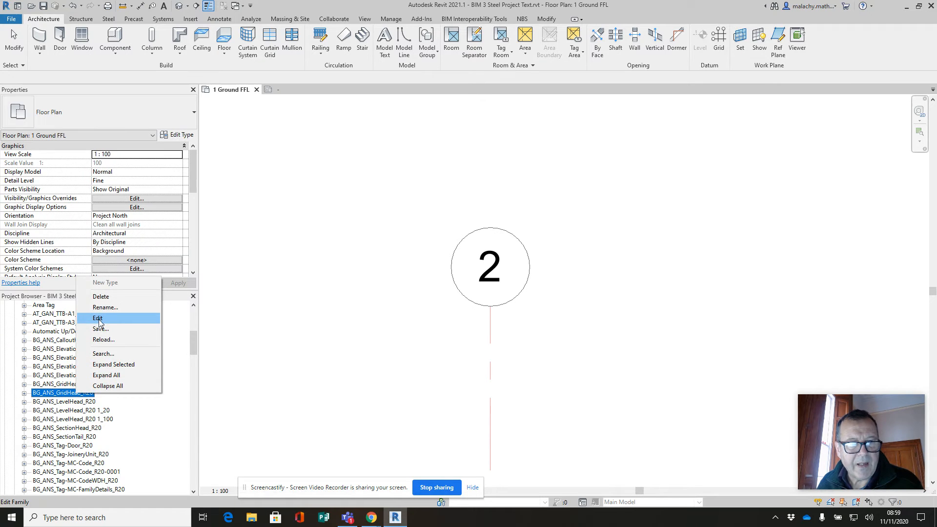
left_click(97, 317)
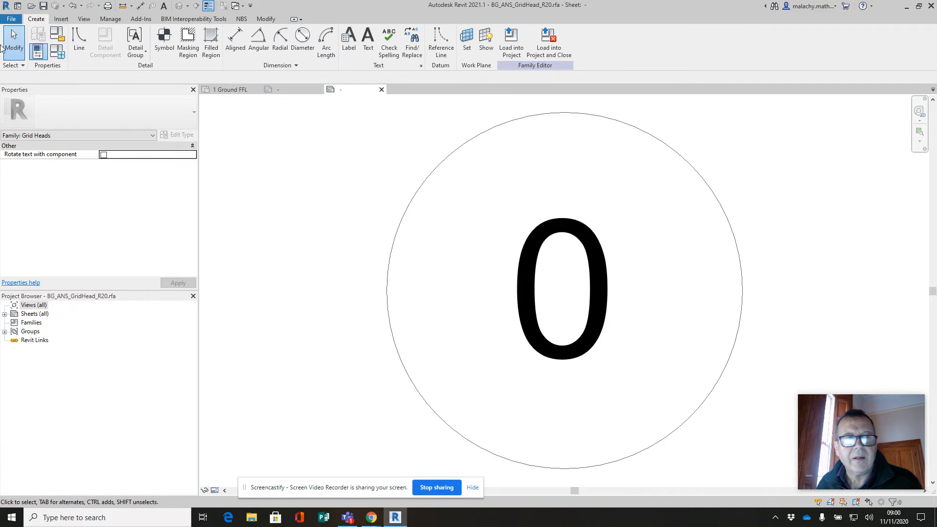
left_click(11, 19)
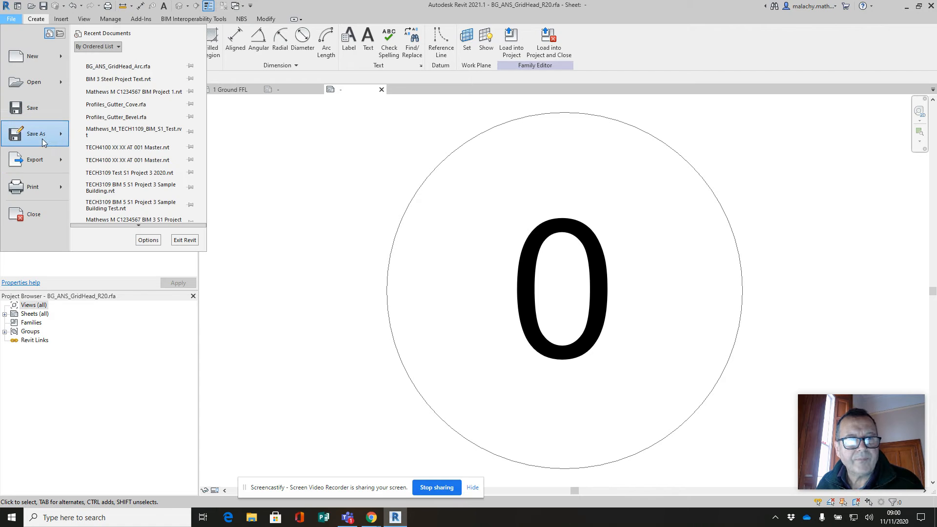
left_click(35, 134)
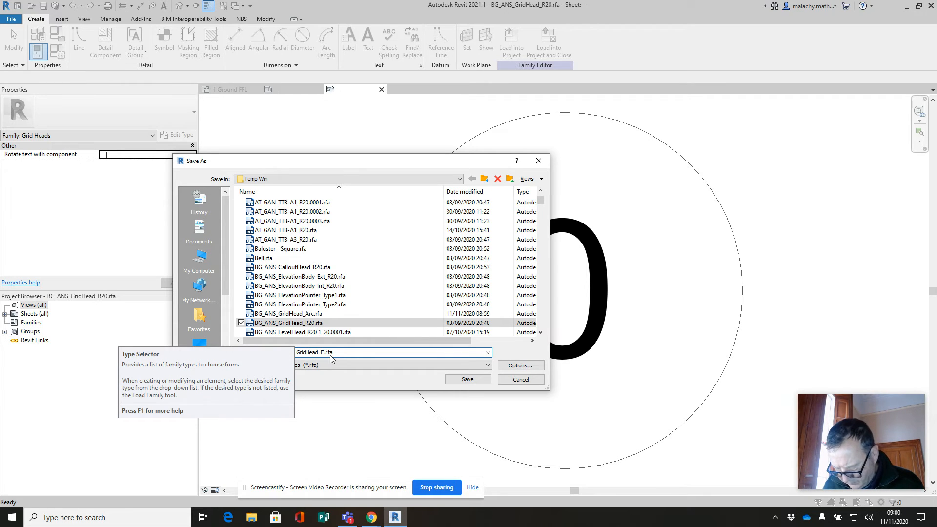
type("ng")
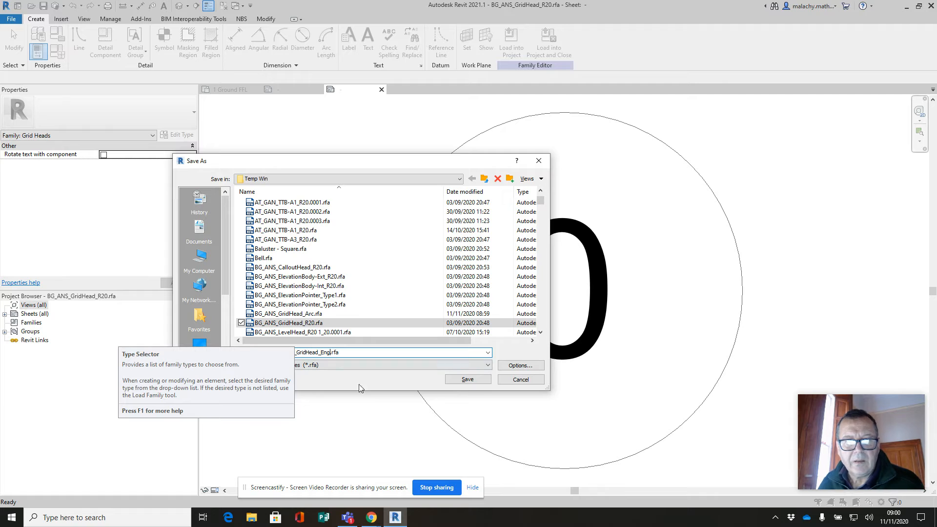
left_click(468, 378)
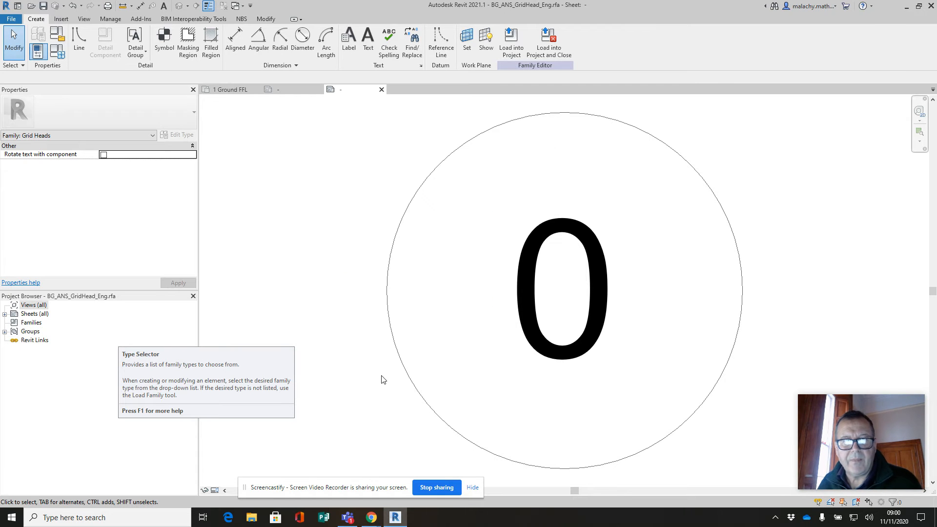
- Make the Eng number label type red and set the head circle Radius to 5
left_click(562, 287)
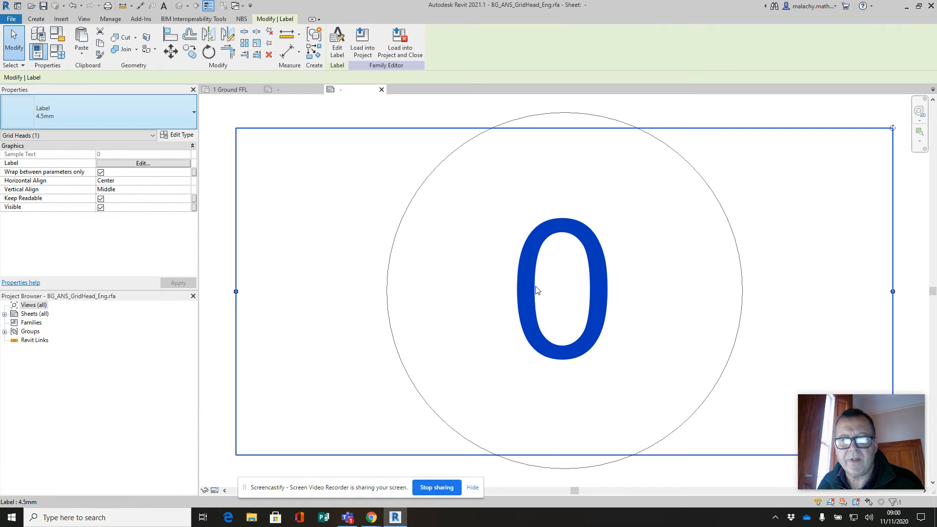
left_click(181, 135)
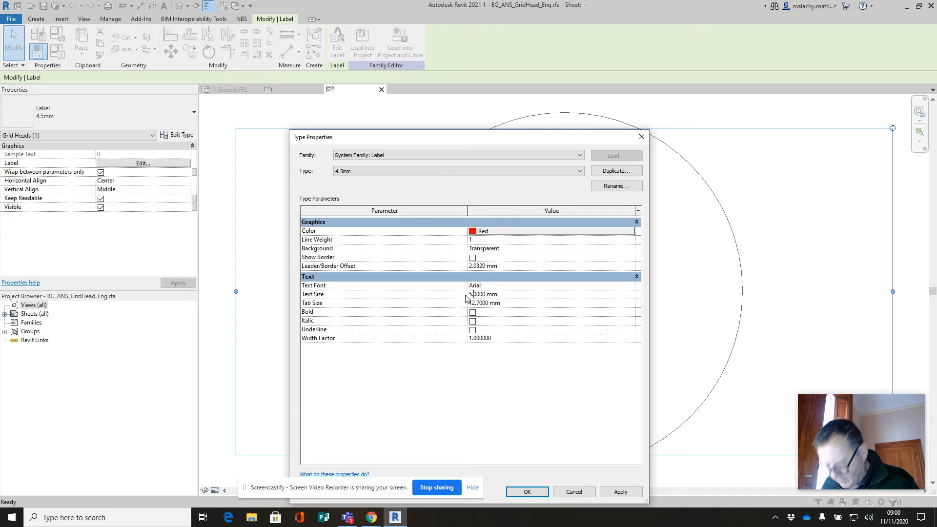
left_click(621, 492)
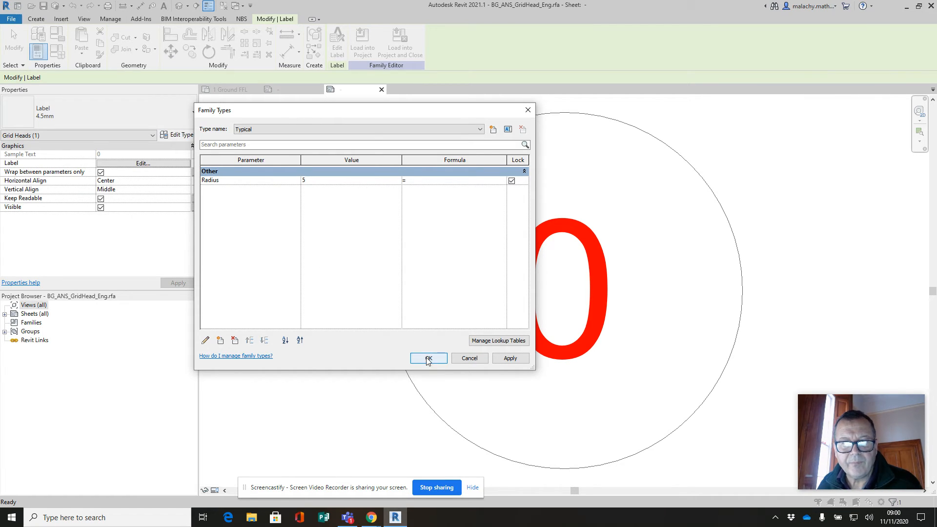
left_click(428, 359)
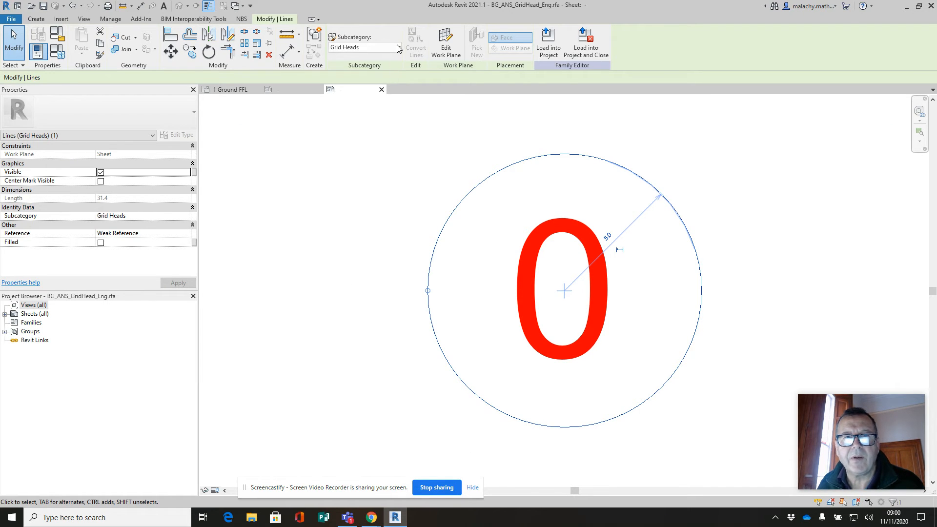
mouse_move(444, 165)
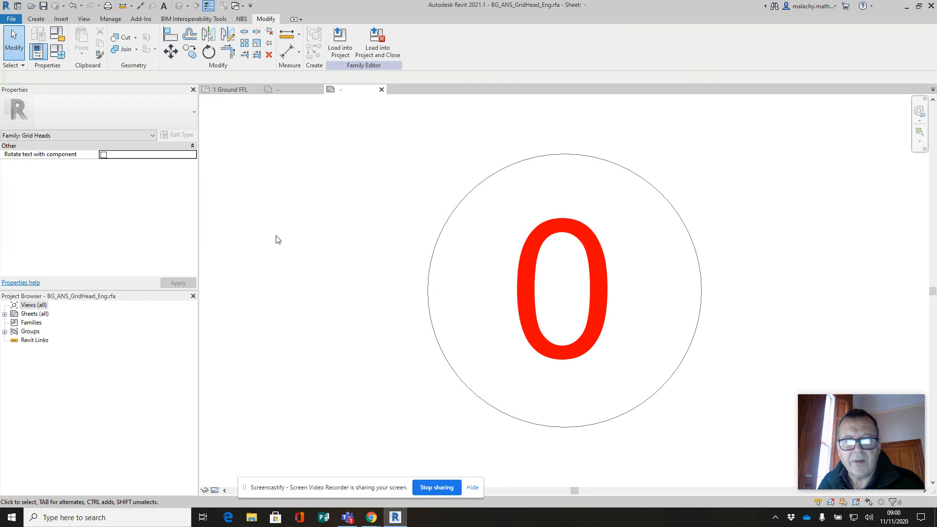
mouse_move(369, 197)
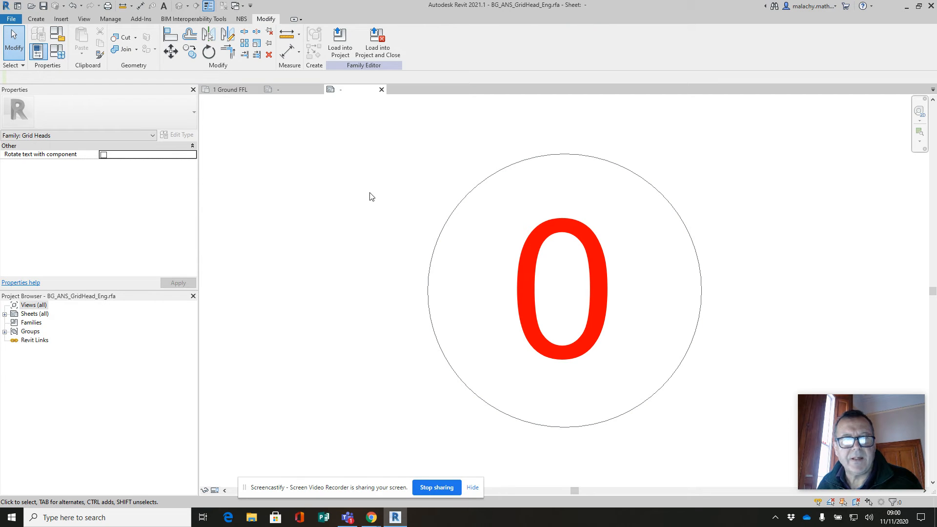
mouse_move(449, 181)
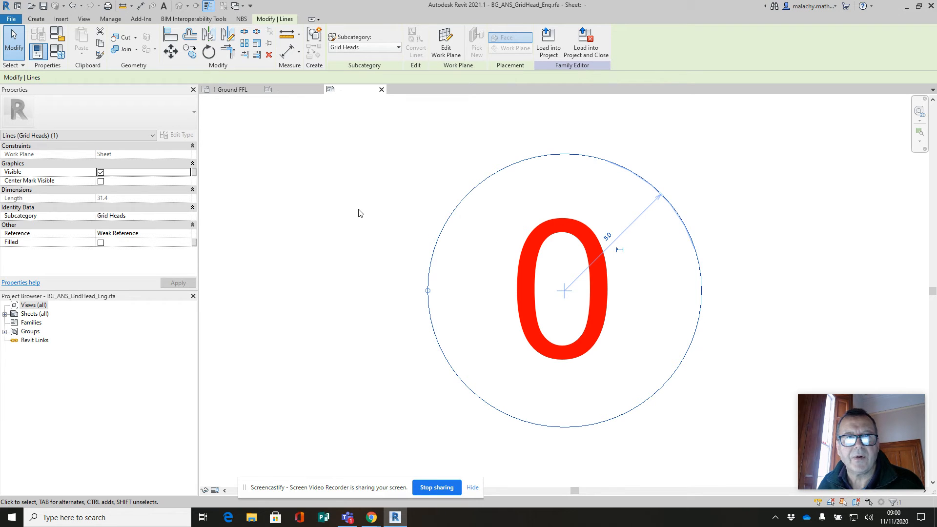
mouse_move(164, 226)
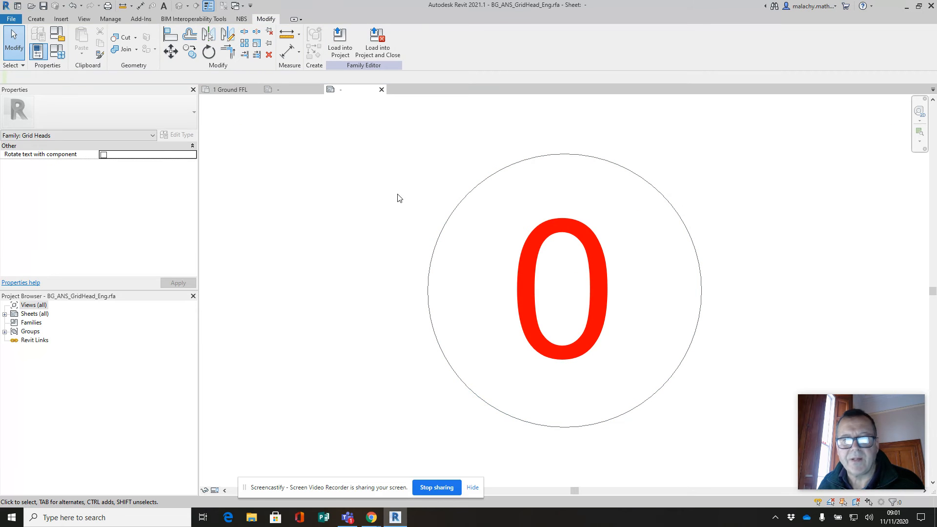
mouse_move(340, 42)
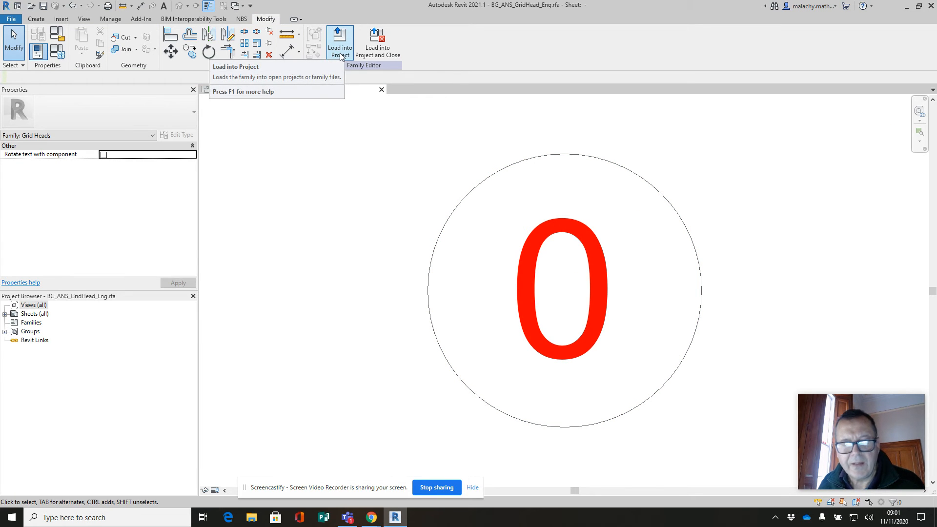
- Load the Eng head into the steel project; set Eng Grid symbol to BG_ANS_GridHead_Eng and Arch Grid to BG_ANS_GridHead_Arc
left_click(340, 42)
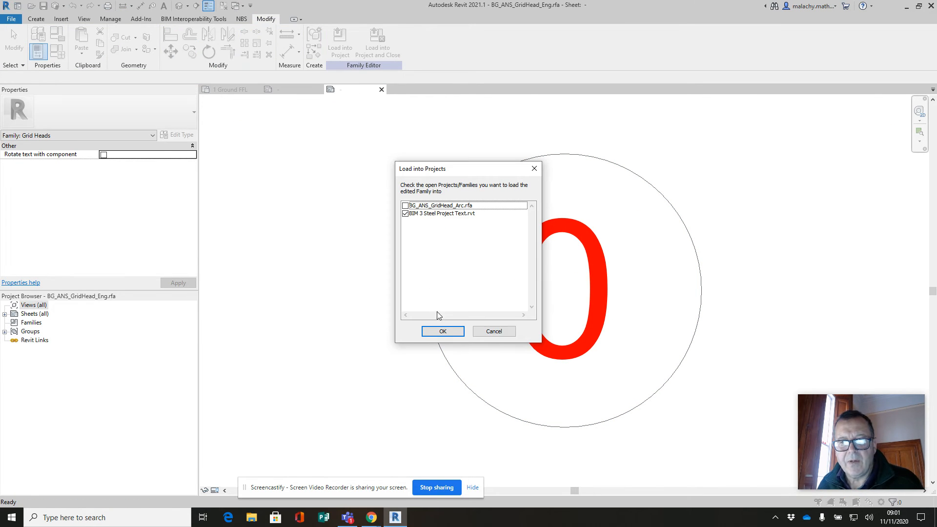
left_click(442, 331)
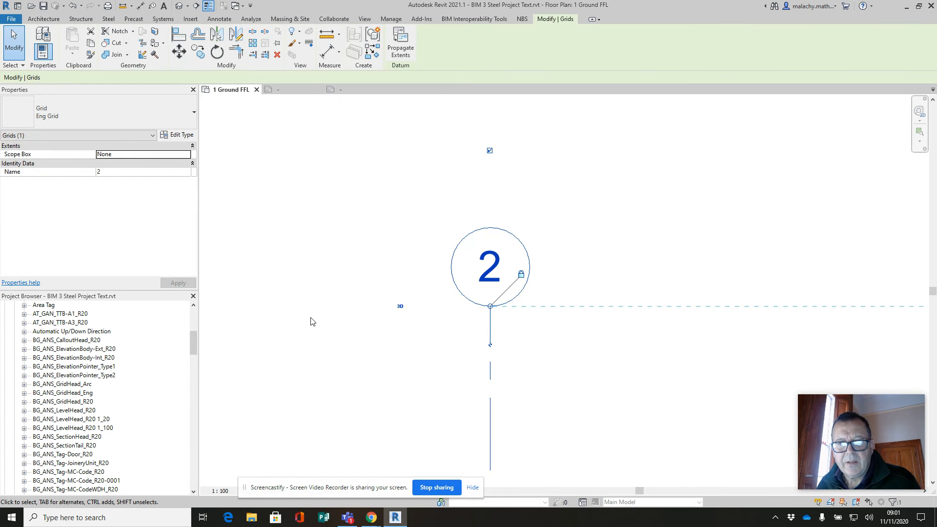
left_click(182, 135)
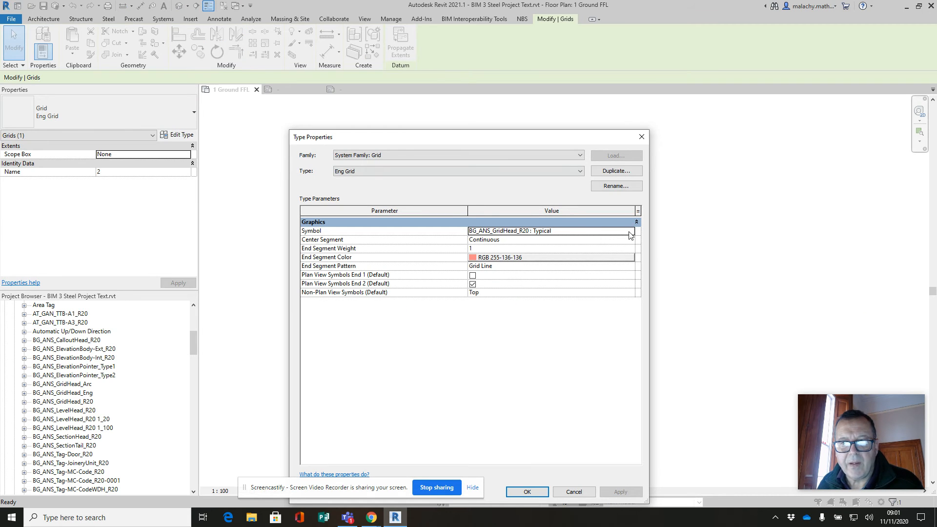
left_click(630, 231)
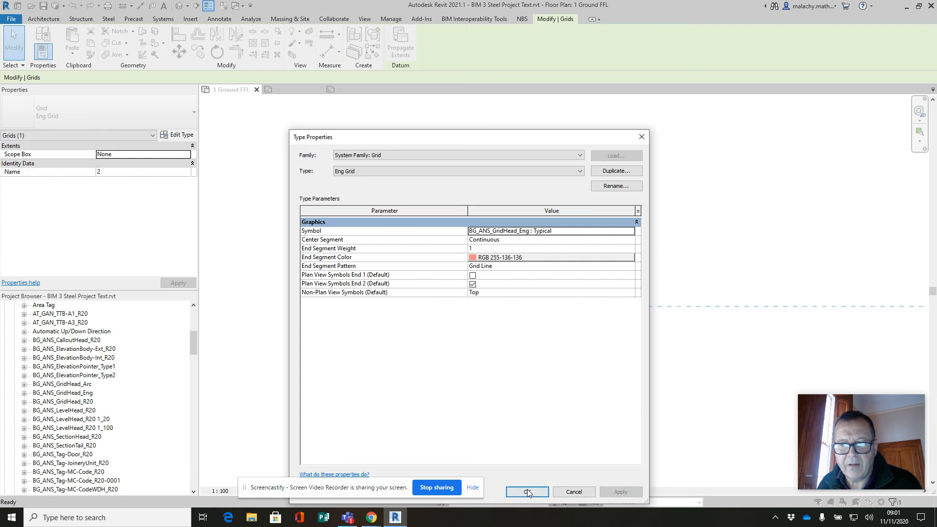
left_click(527, 492)
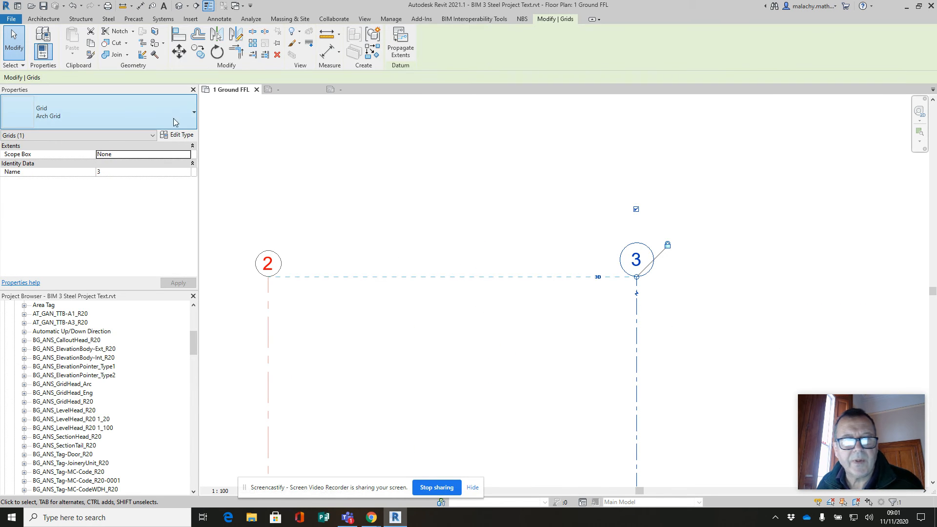
left_click(182, 134)
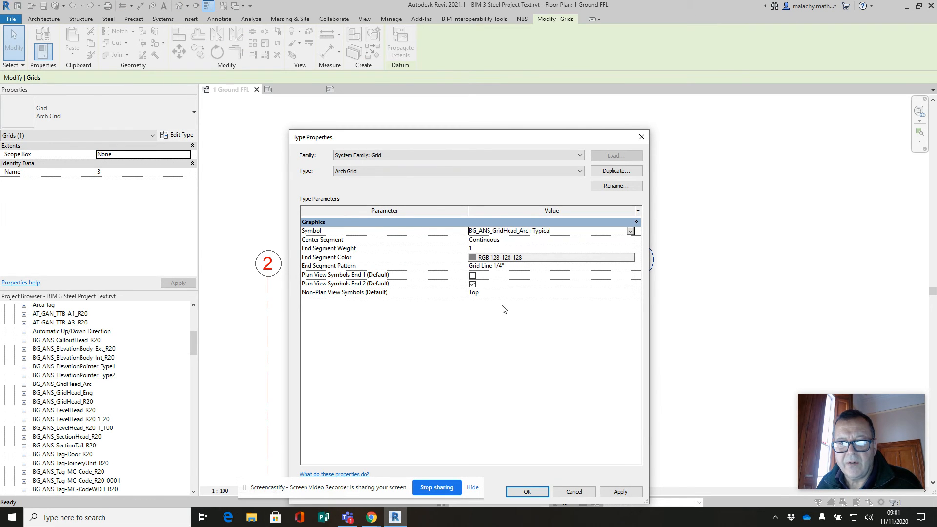
left_click(526, 492)
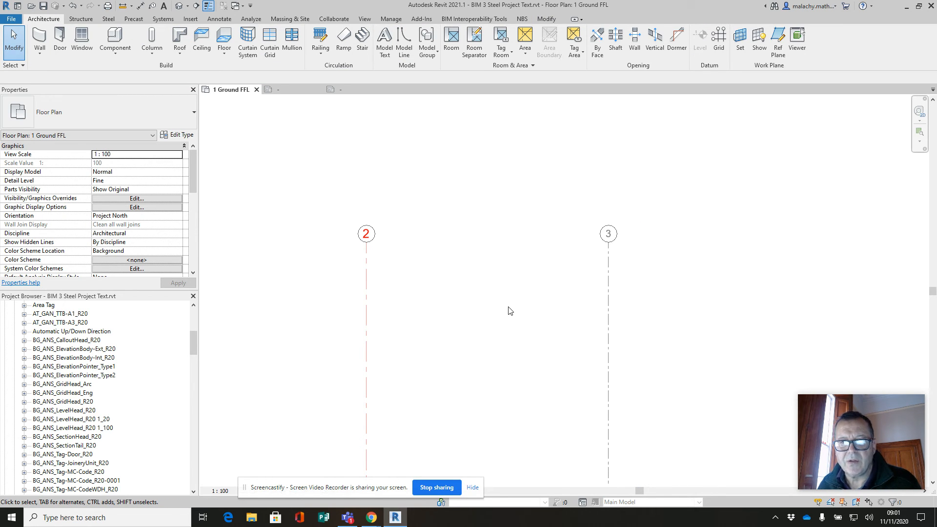
- Check grid 2, then bring up the Project Browser options for the BG_ANS_GridHead_Eng family
left_click(366, 234)
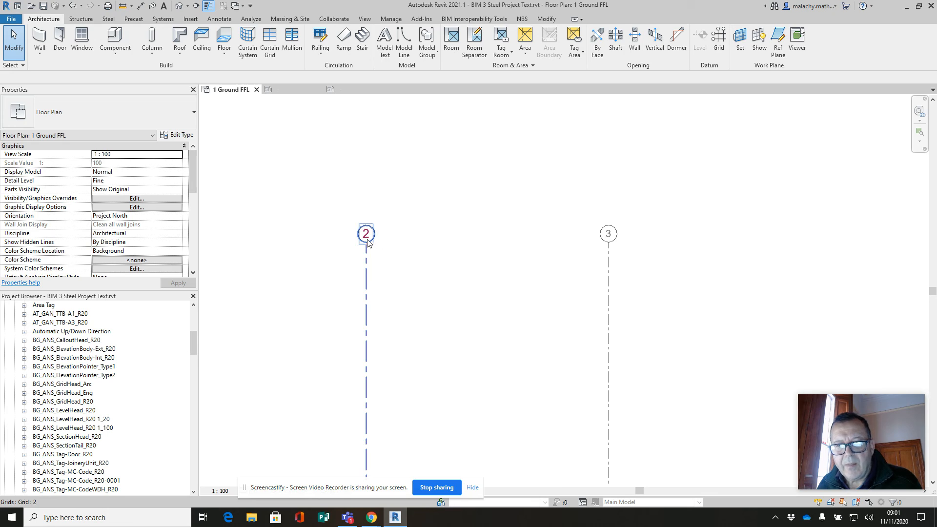
mouse_move(367, 241)
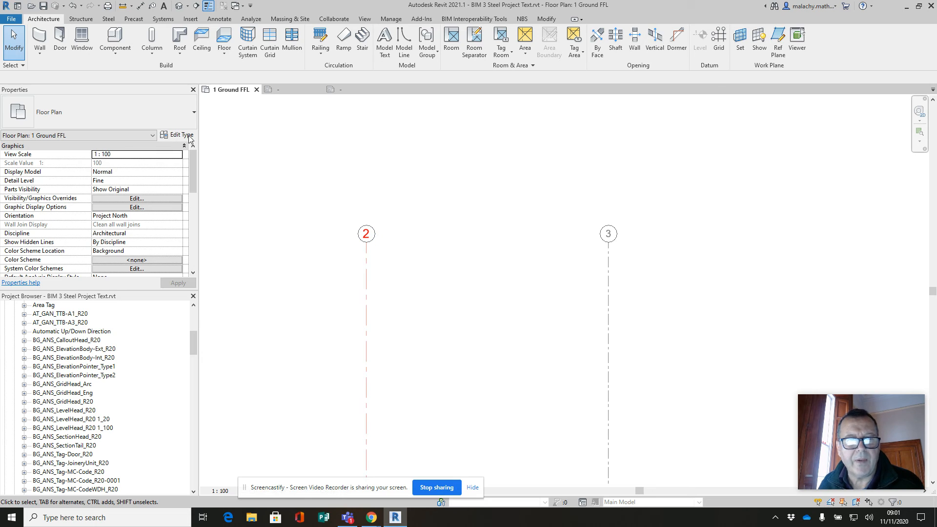
mouse_move(100, 376)
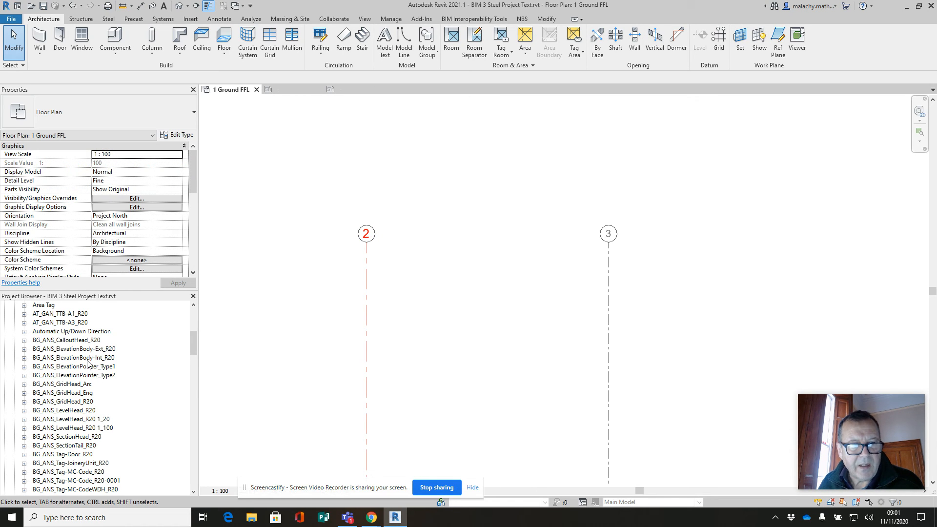
mouse_move(87, 396)
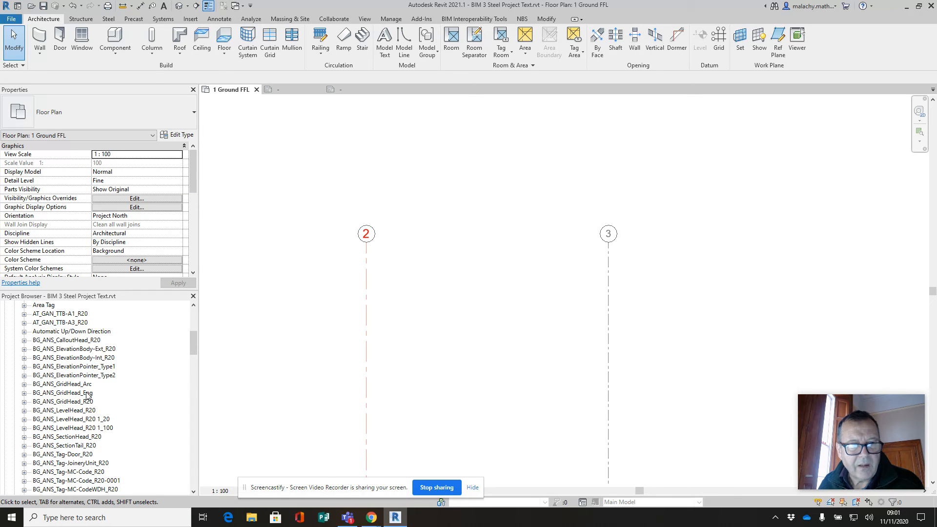
right_click(59, 393)
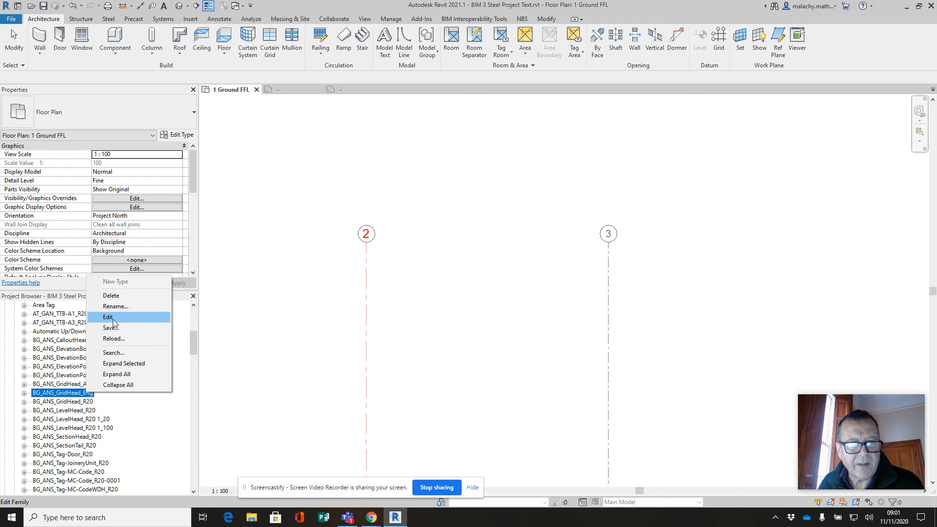
- Set the Eng head label Text Size to 4 mm and reload the family into the steel project
left_click(109, 316)
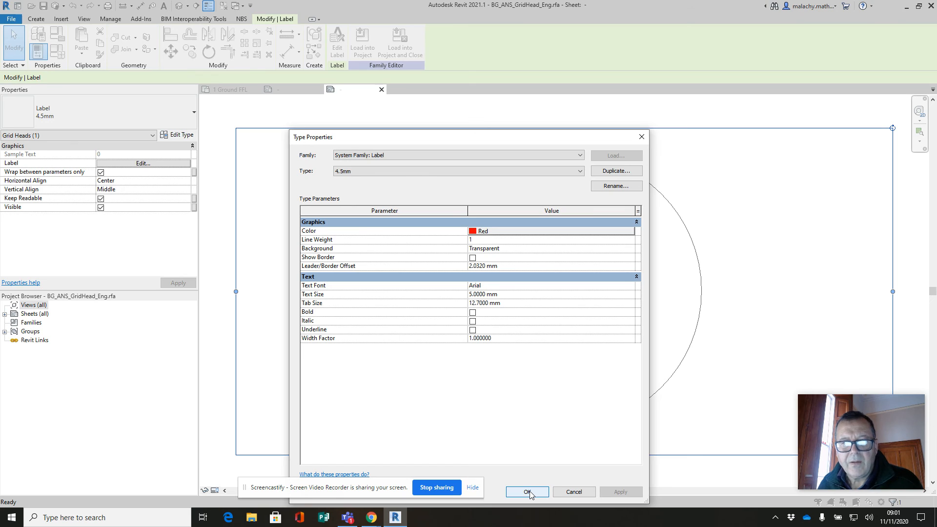
left_click(483, 294)
type("4.0000")
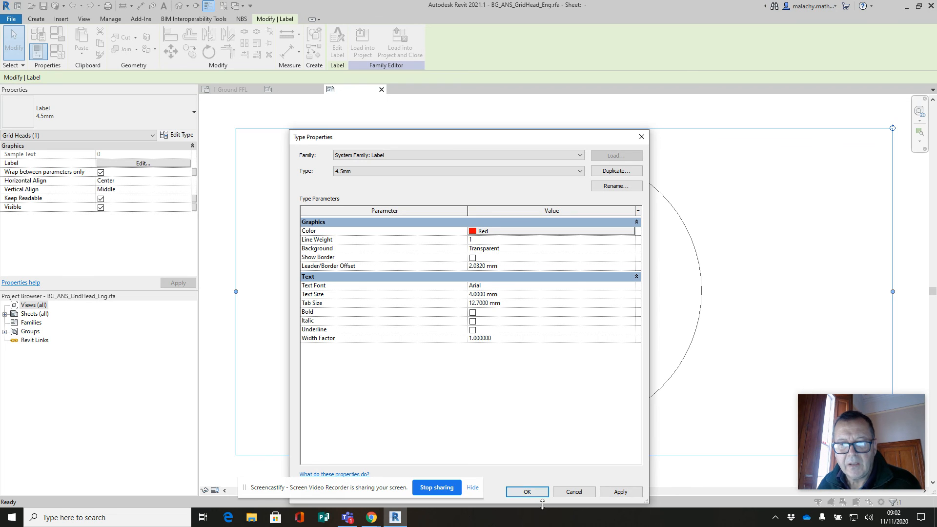
left_click(527, 492)
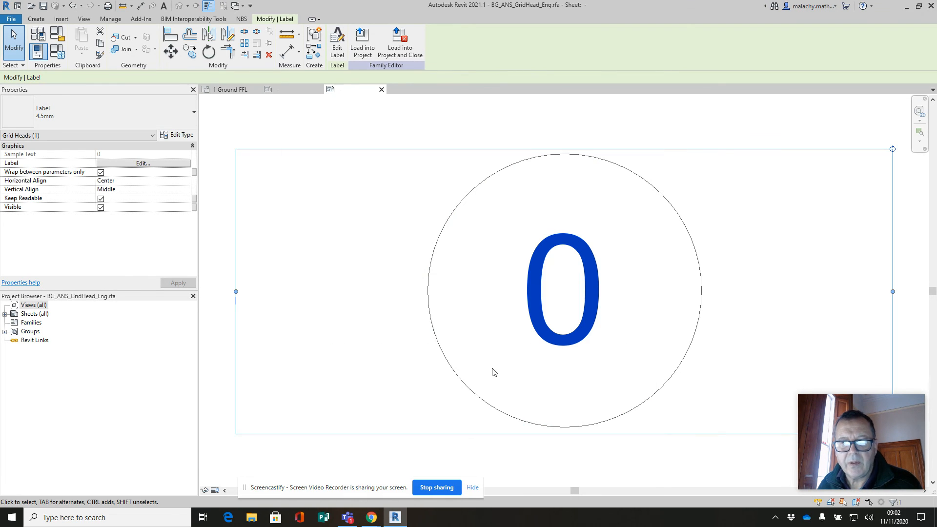
left_click(362, 42)
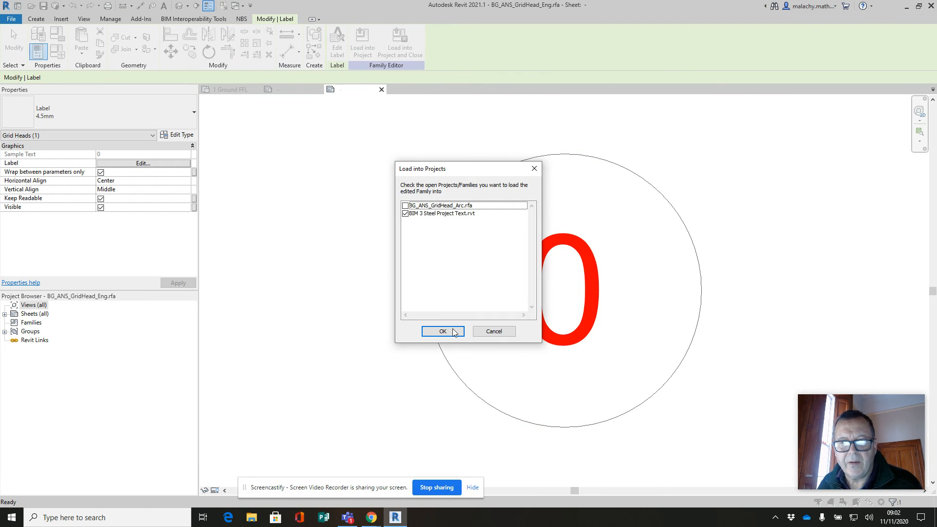
left_click(442, 331)
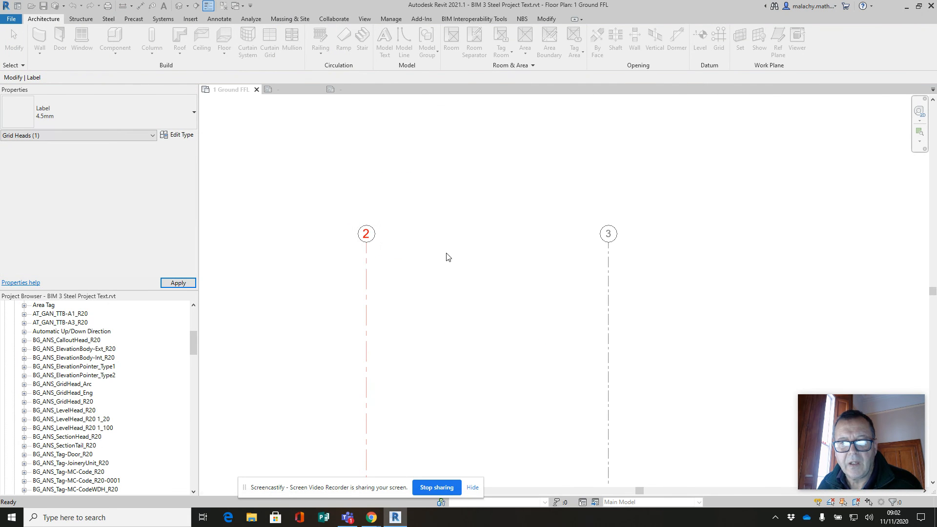